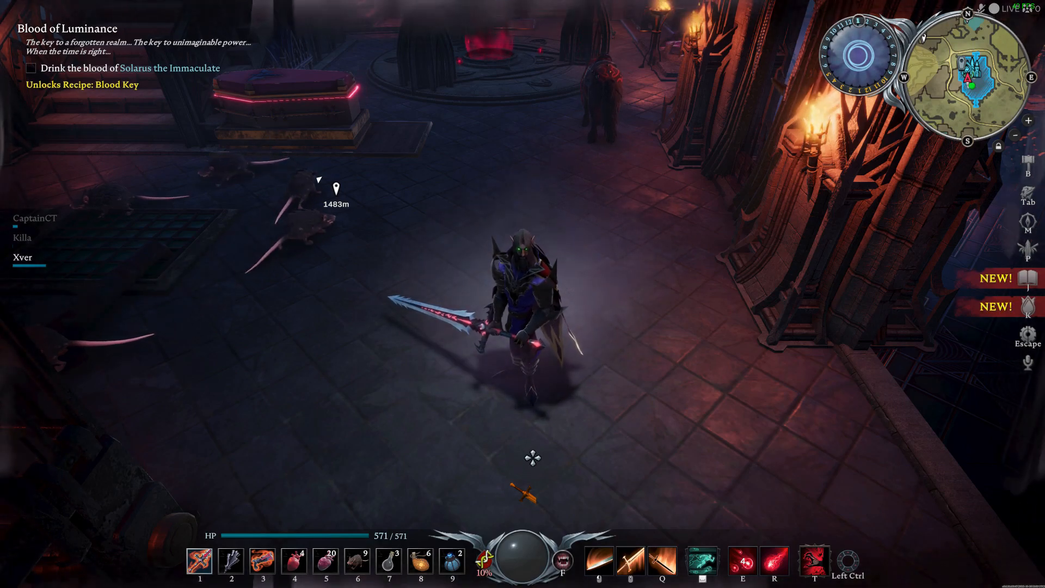
Pause the game to bring up the in-game menu over the castle scene
{"action": "key", "text": "Escape"}
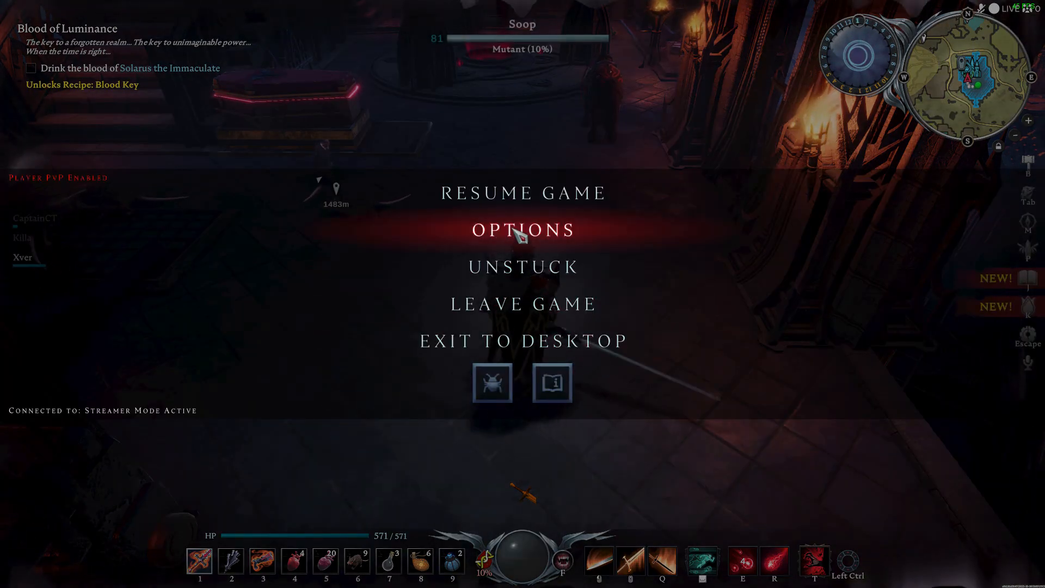
Enter Options and enable Allow Friends Joining Through Steam on the General page
{"action": "left_click", "coordinate": [522, 229]}
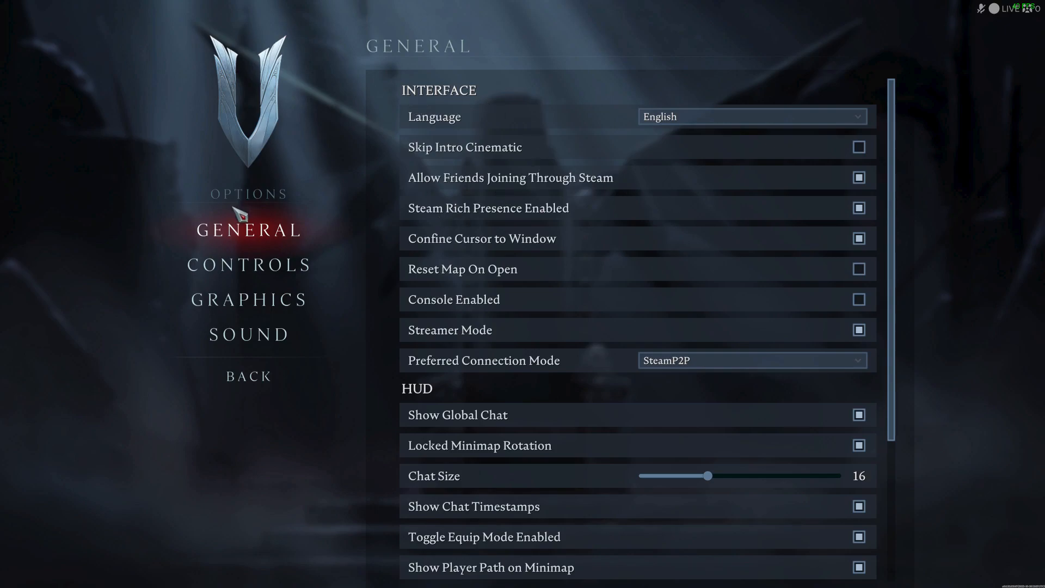
{"action": "mouse_move", "coordinate": [799, 187]}
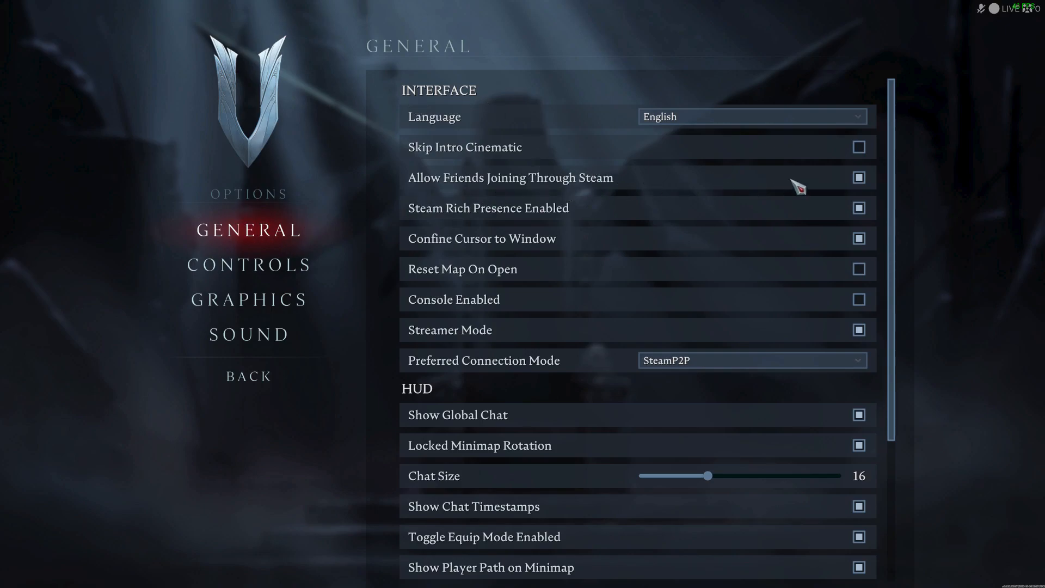
{"action": "mouse_move", "coordinate": [731, 193]}
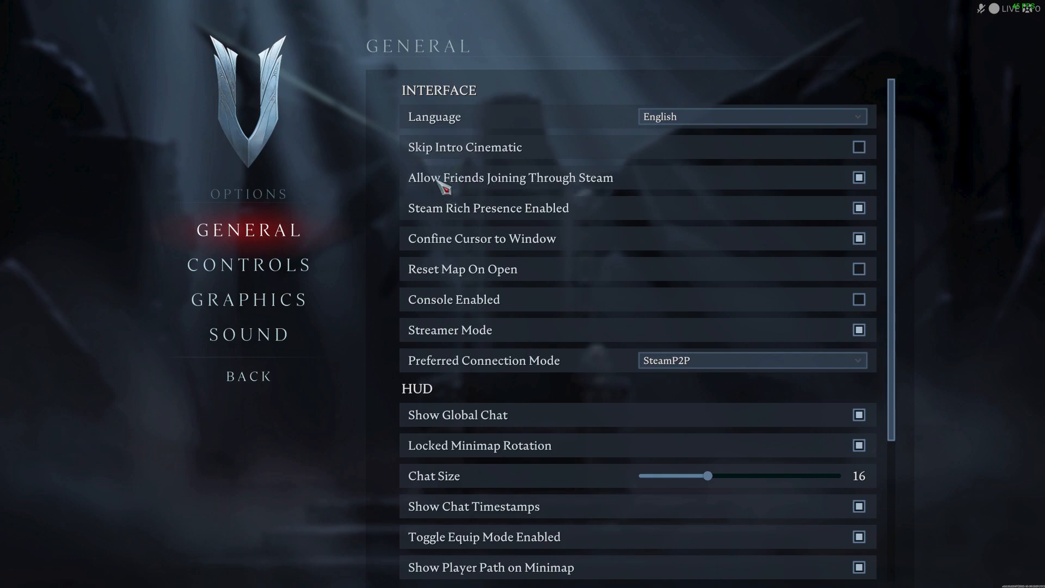
{"action": "mouse_move", "coordinate": [498, 217]}
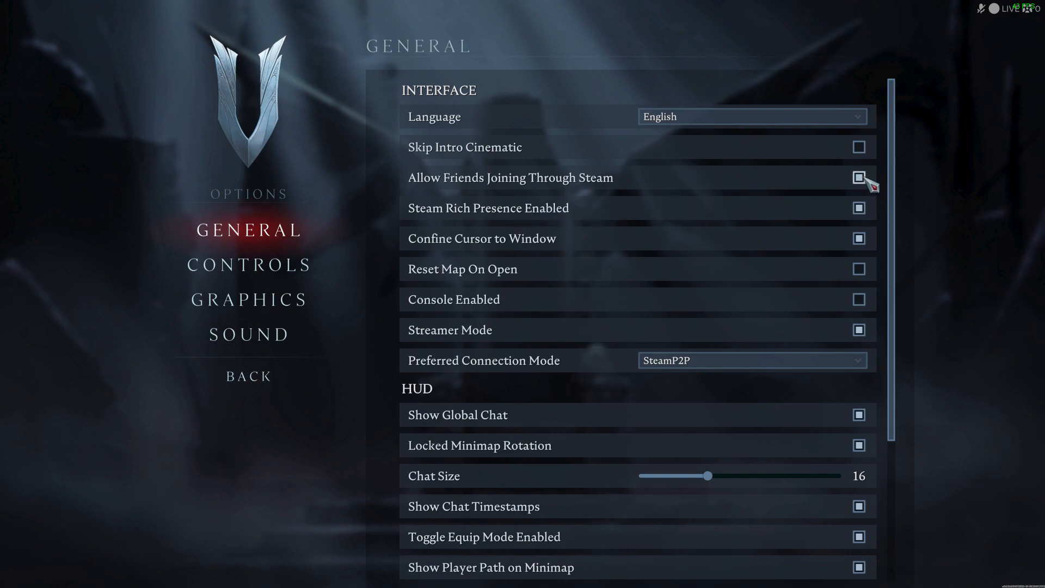
{"action": "left_click", "coordinate": [858, 177]}
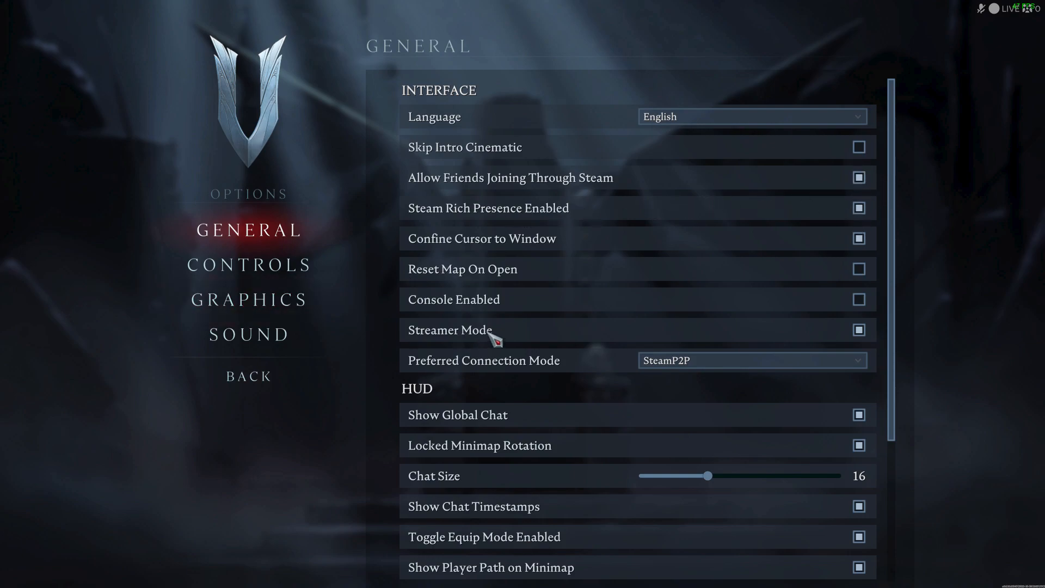
{"action": "mouse_move", "coordinate": [514, 338]}
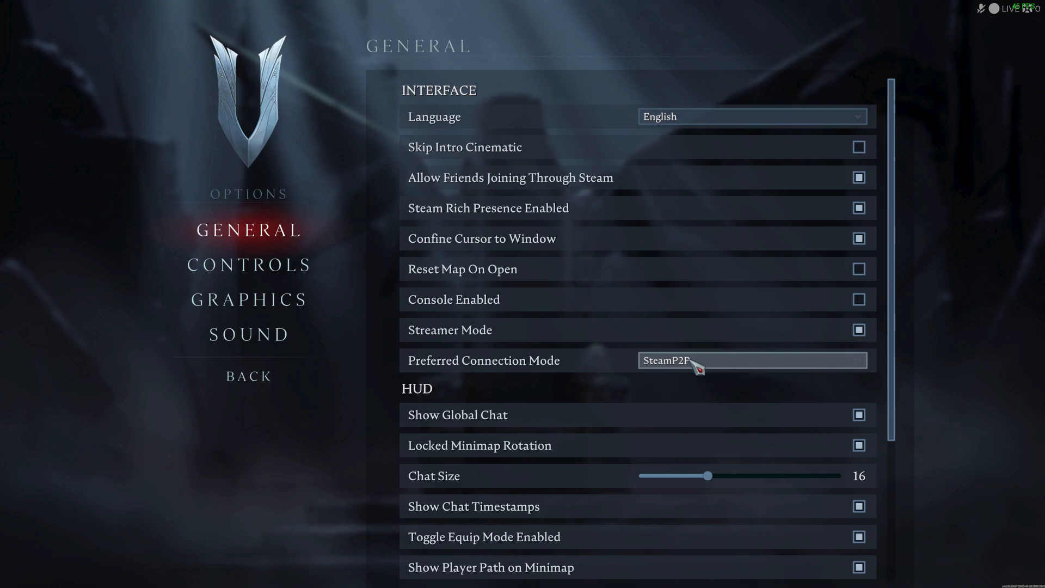
{"action": "mouse_move", "coordinate": [721, 370]}
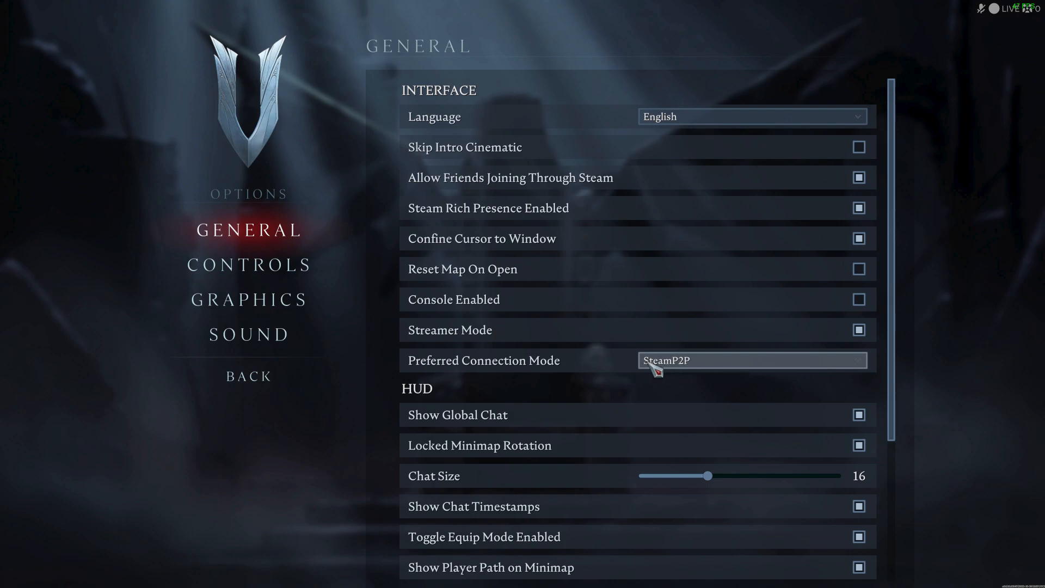
{"action": "mouse_move", "coordinate": [513, 339]}
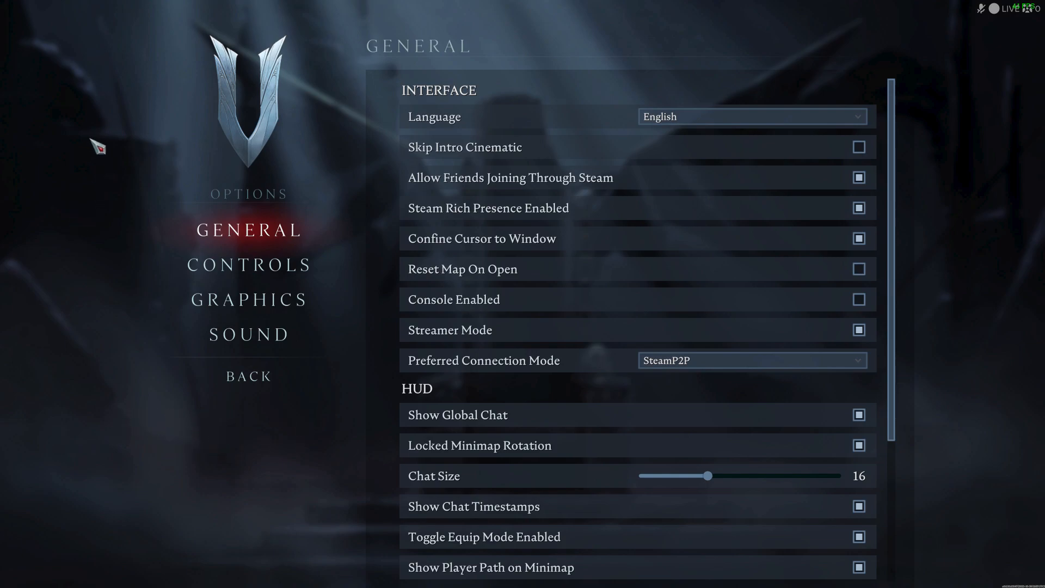
{"action": "mouse_move", "coordinate": [266, 425]}
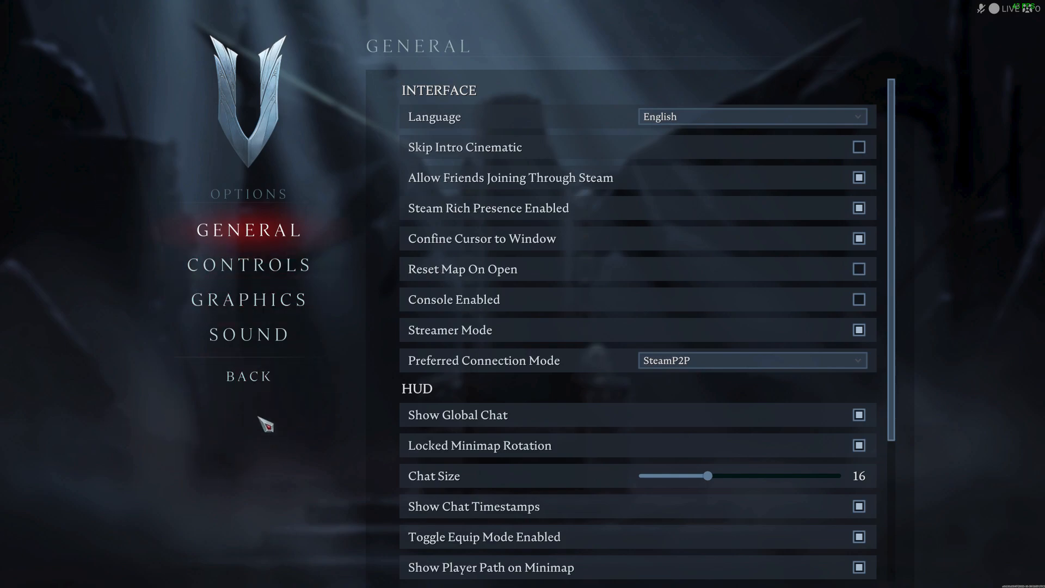